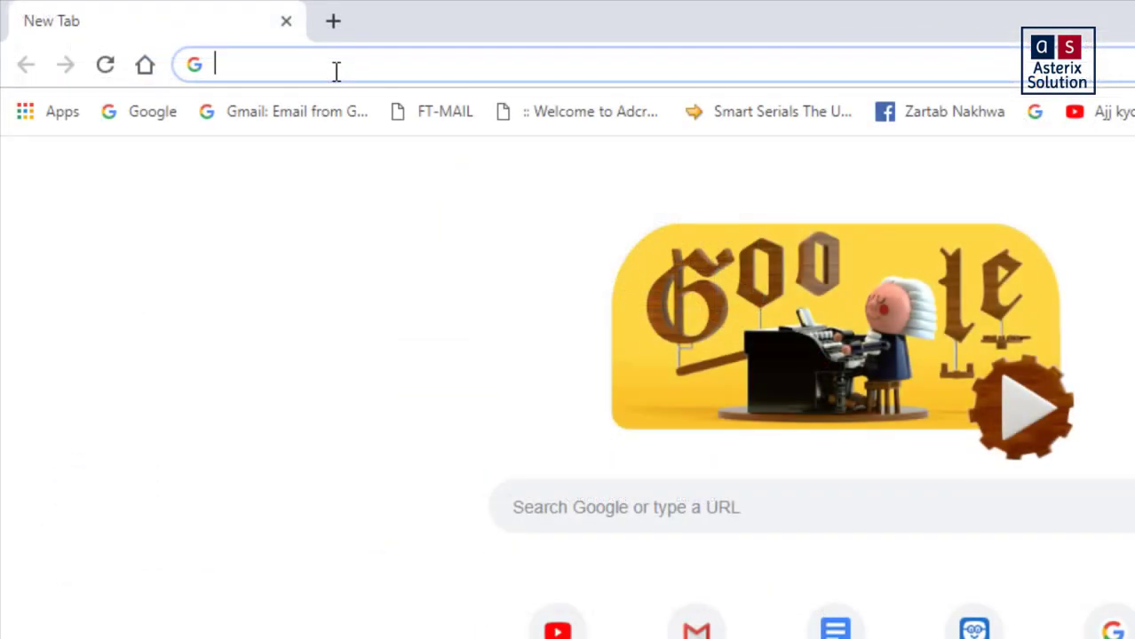
Search 'apache tomcat download' and reach the Tomcat 9 download page on tomcat.apache.org.
text(apache tomcat download)
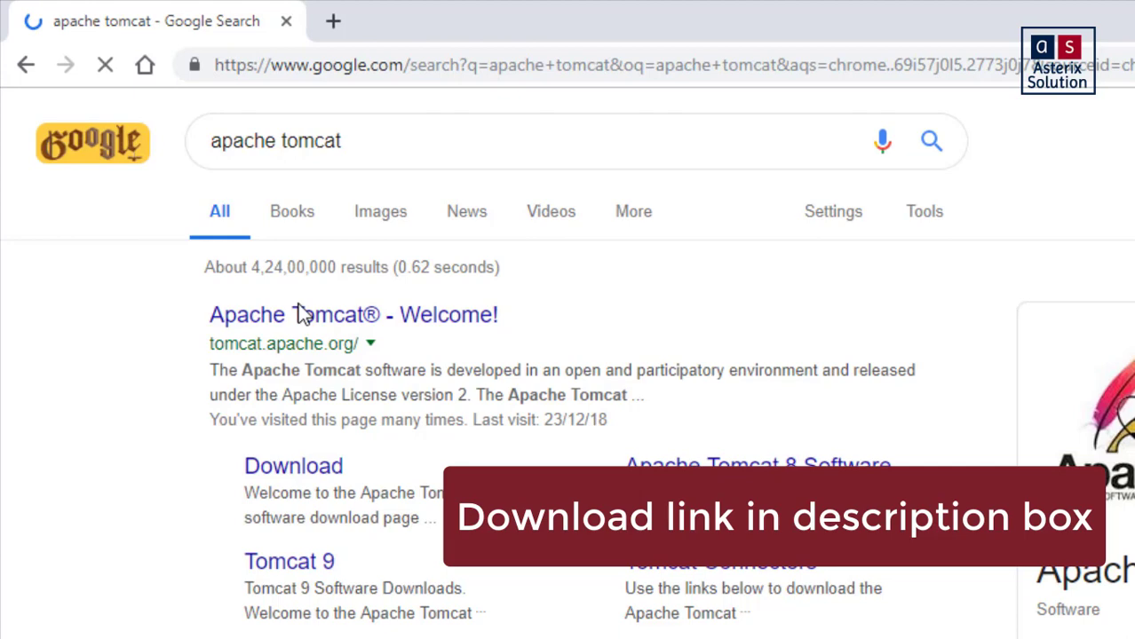
click(352, 314)
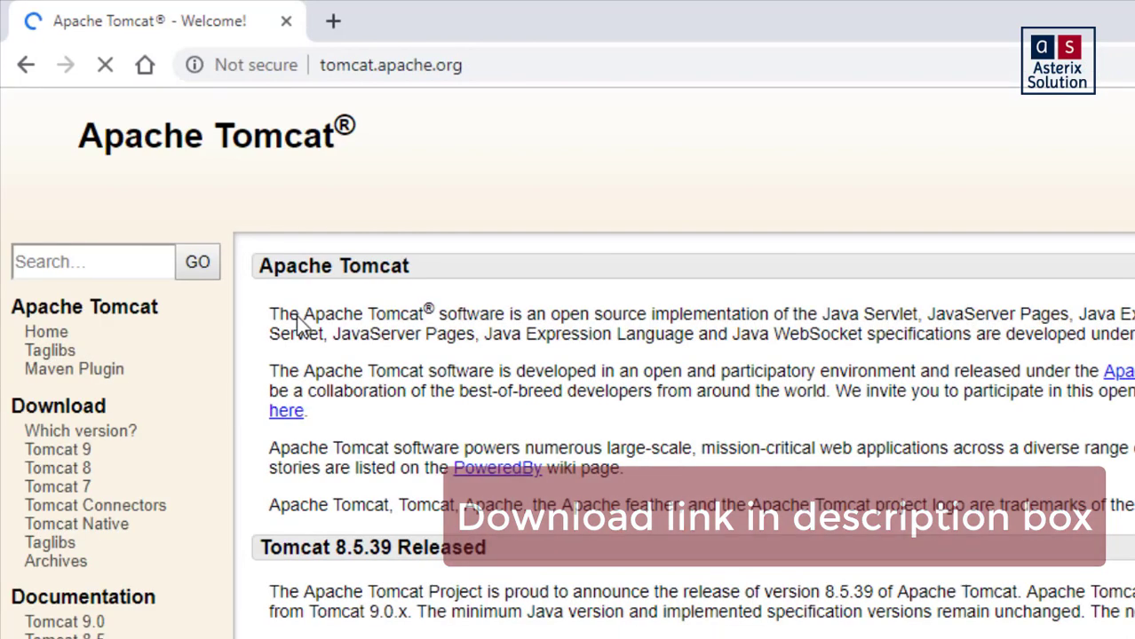
click(57, 450)
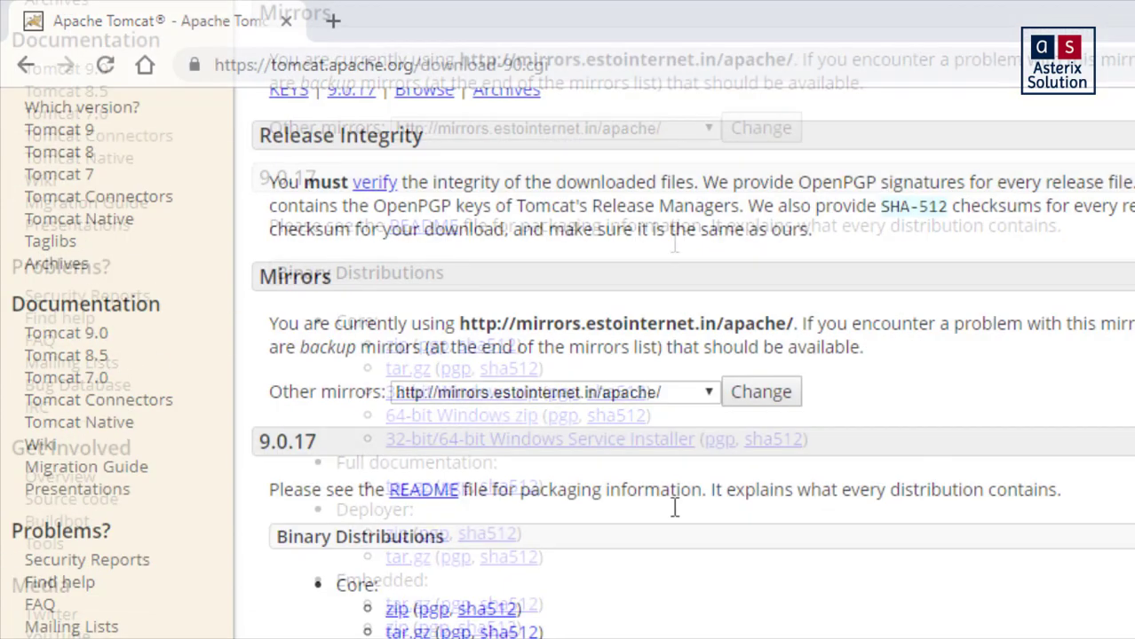
Download the Tomcat 9.0.17 core zip and show it in the Downloads folder.
click(396, 344)
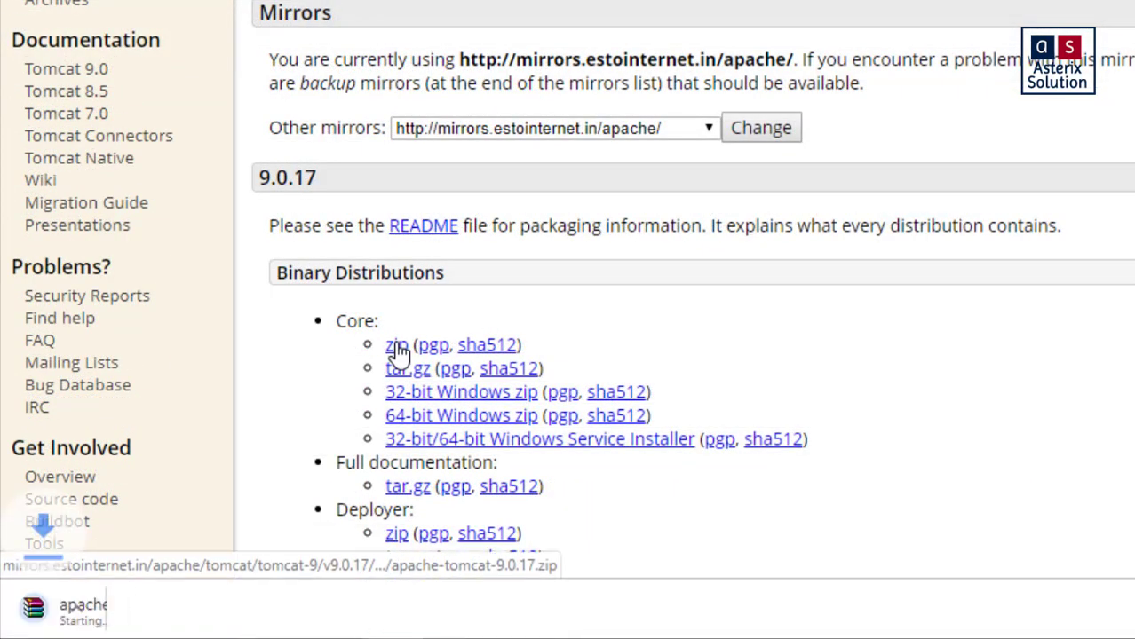
click(396, 344)
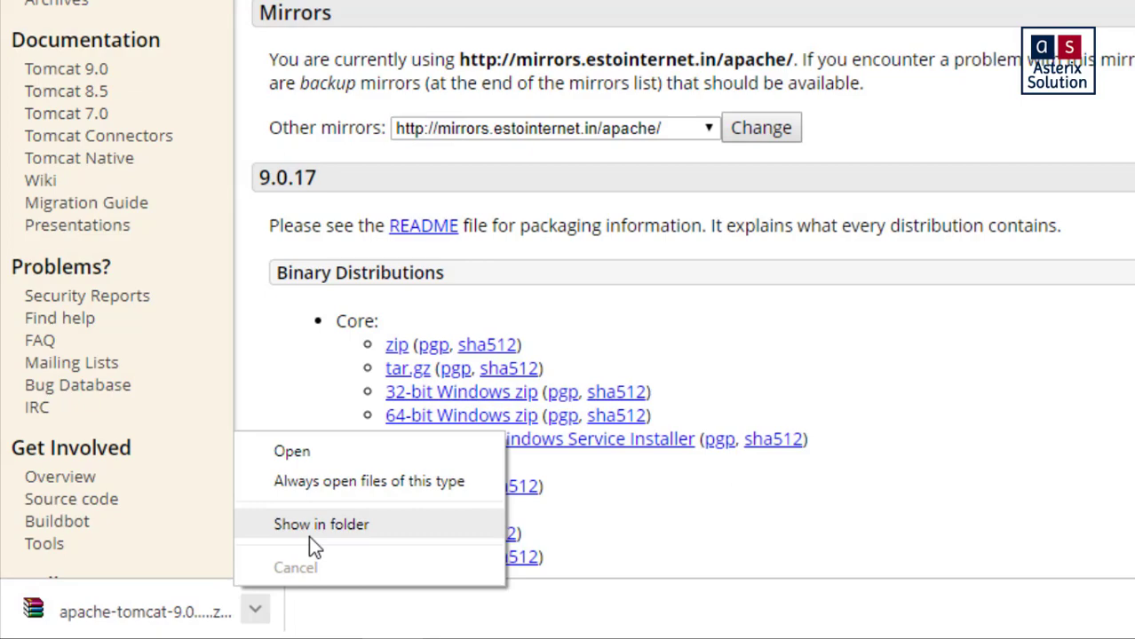
click(320, 524)
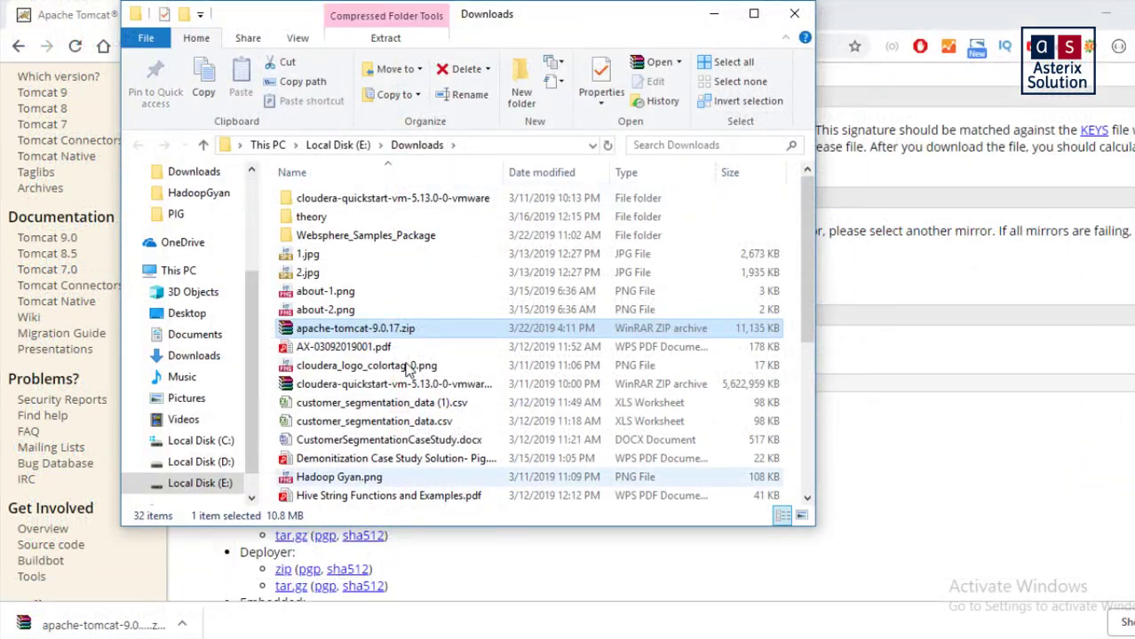
mouse_move(408, 342)
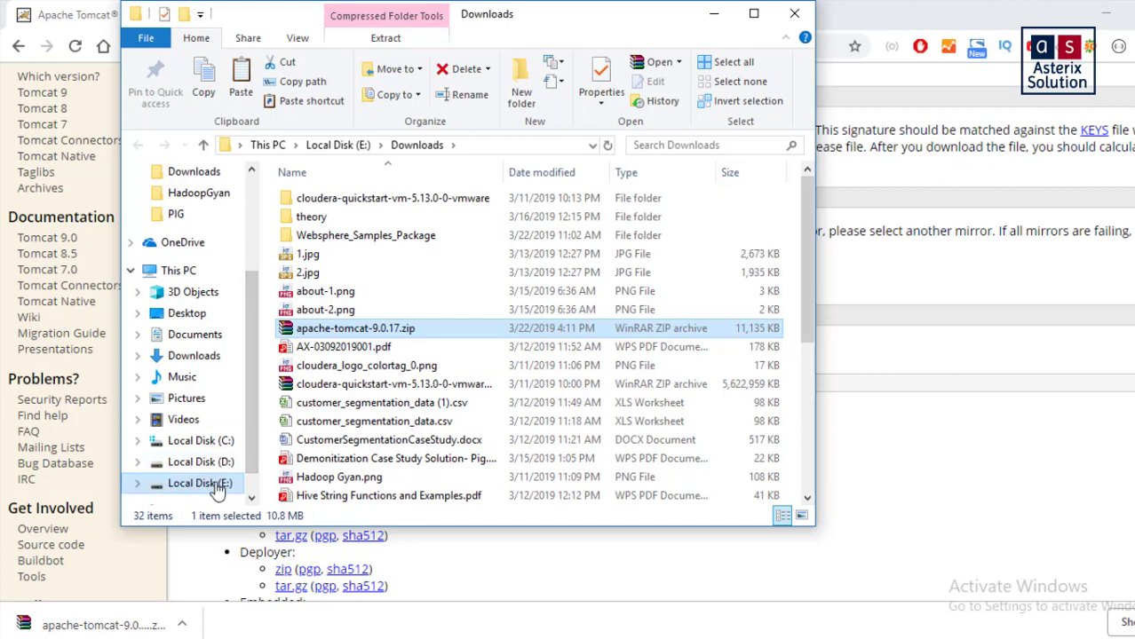
Create a server1 folder on drive E:, move the Tomcat zip into it, and open it.
click(196, 483)
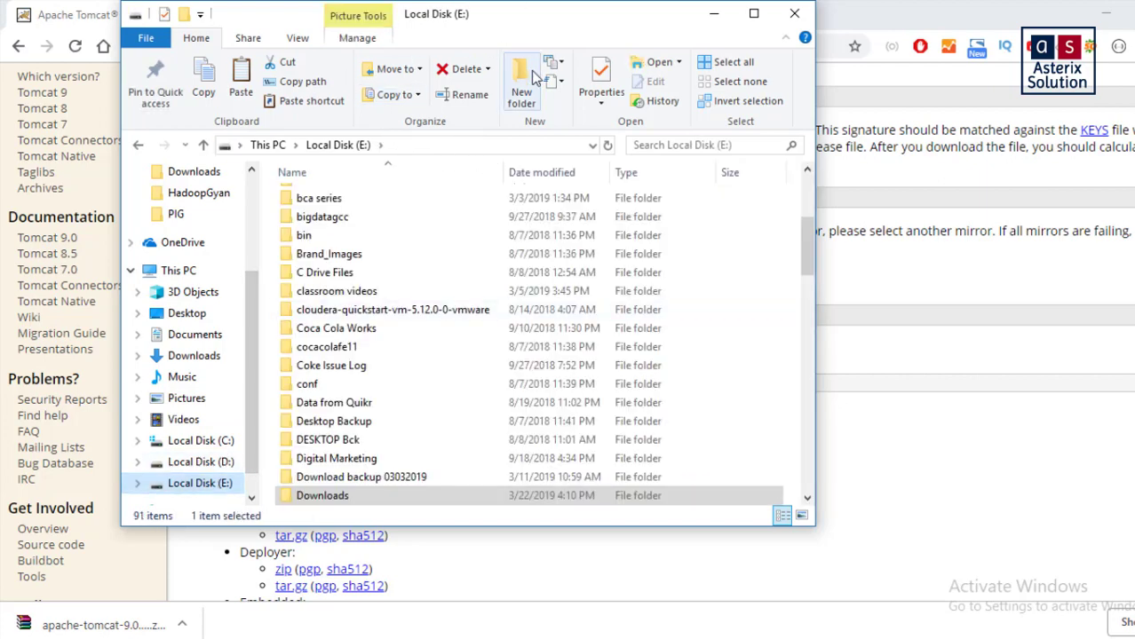
click(522, 80)
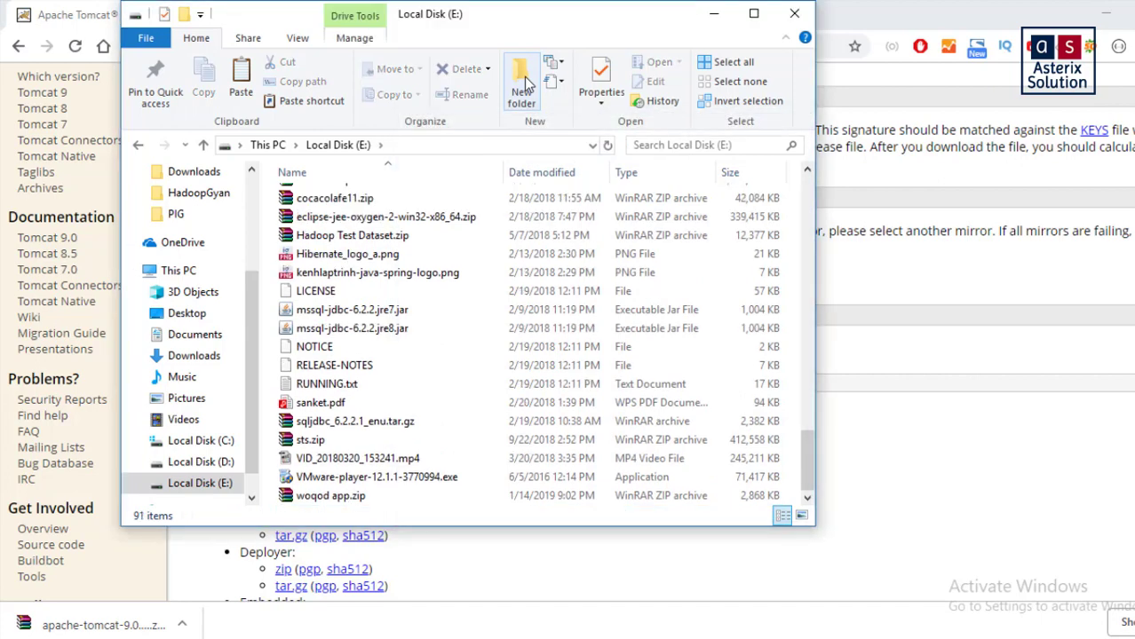
click(320, 402)
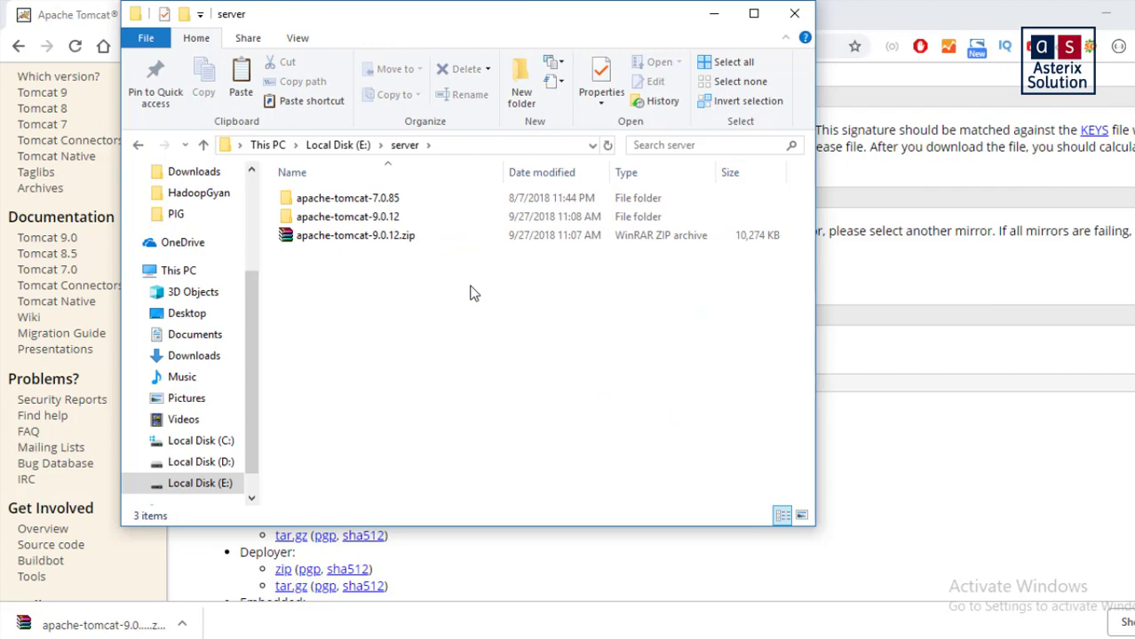
mouse_move(367, 137)
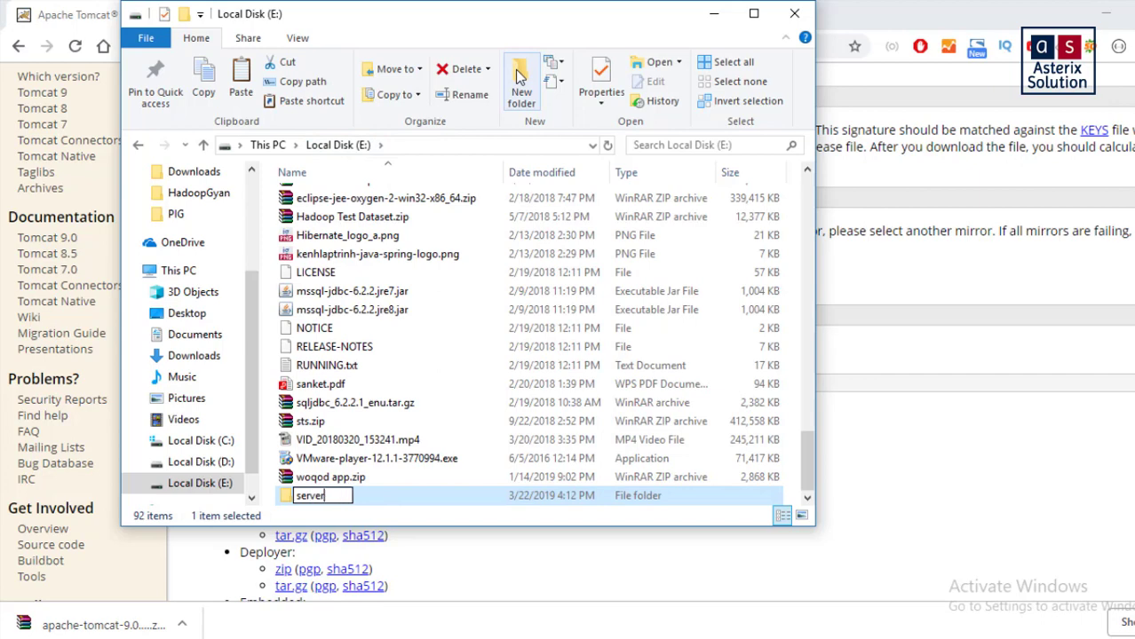
double_click(309, 495)
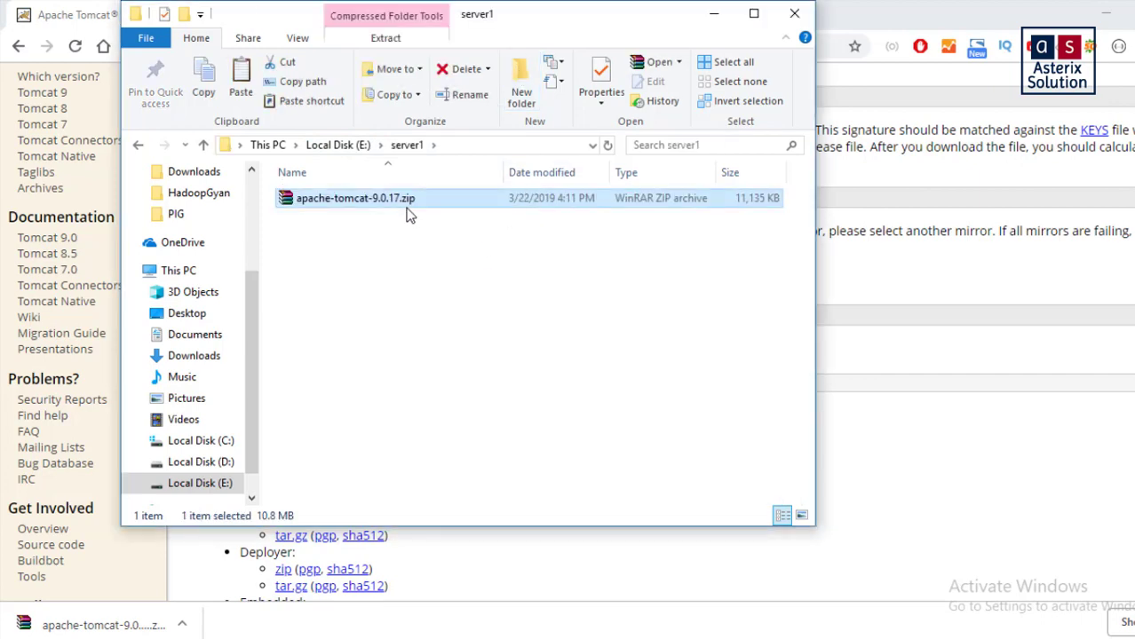
Extract apache-tomcat-9.0.17.zip into its own folder inside server1 and open that folder.
right_click(356, 198)
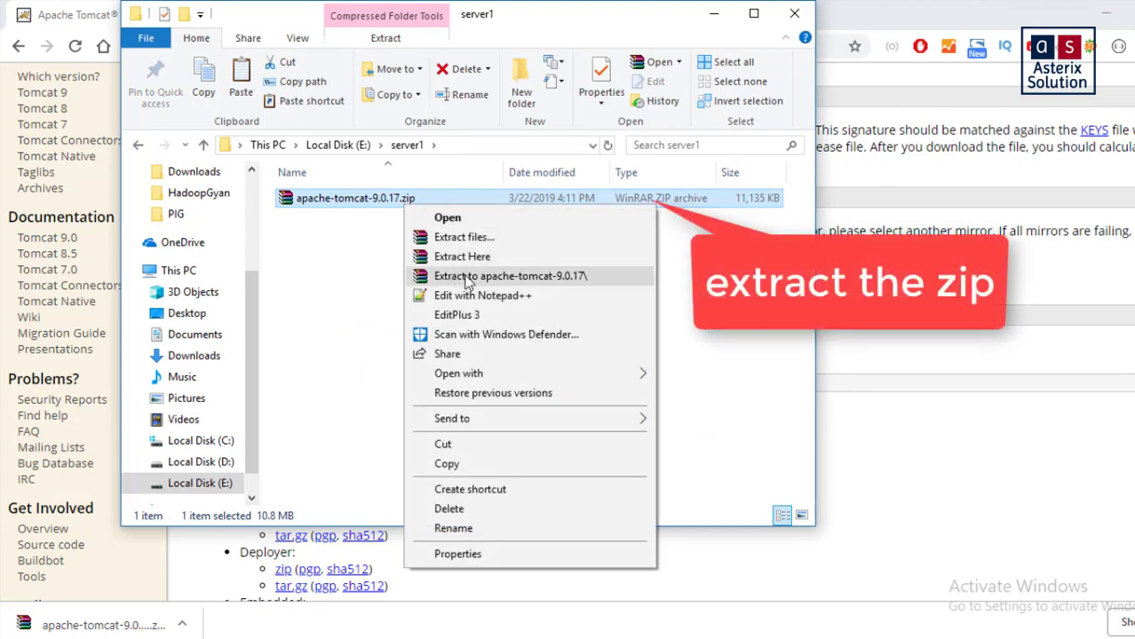
click(511, 275)
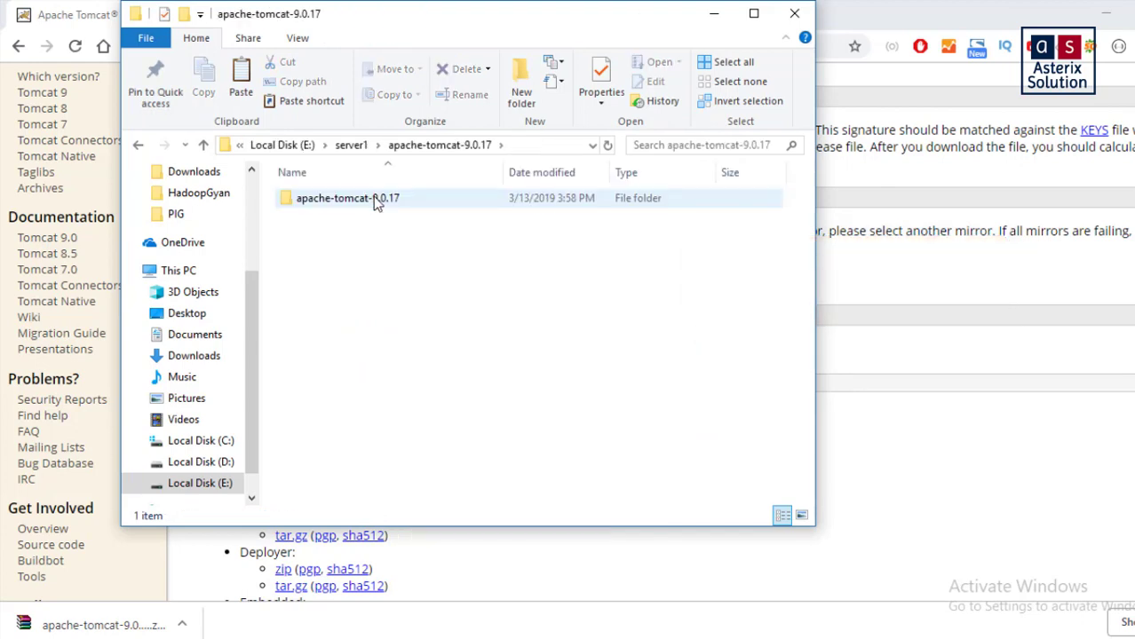
click(347, 197)
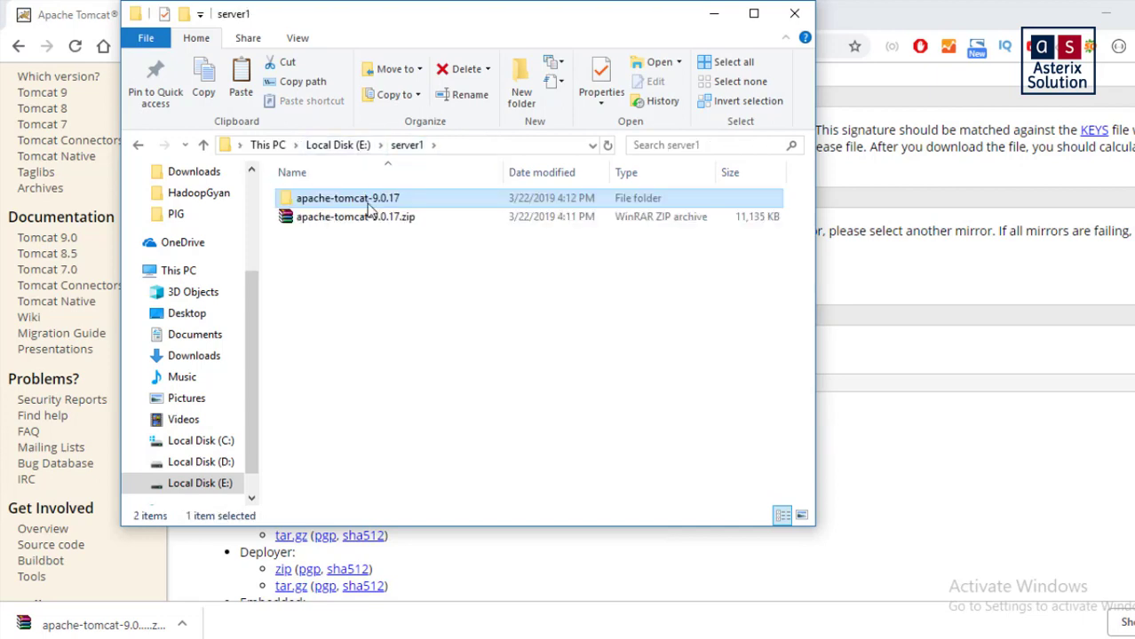
double_click(348, 198)
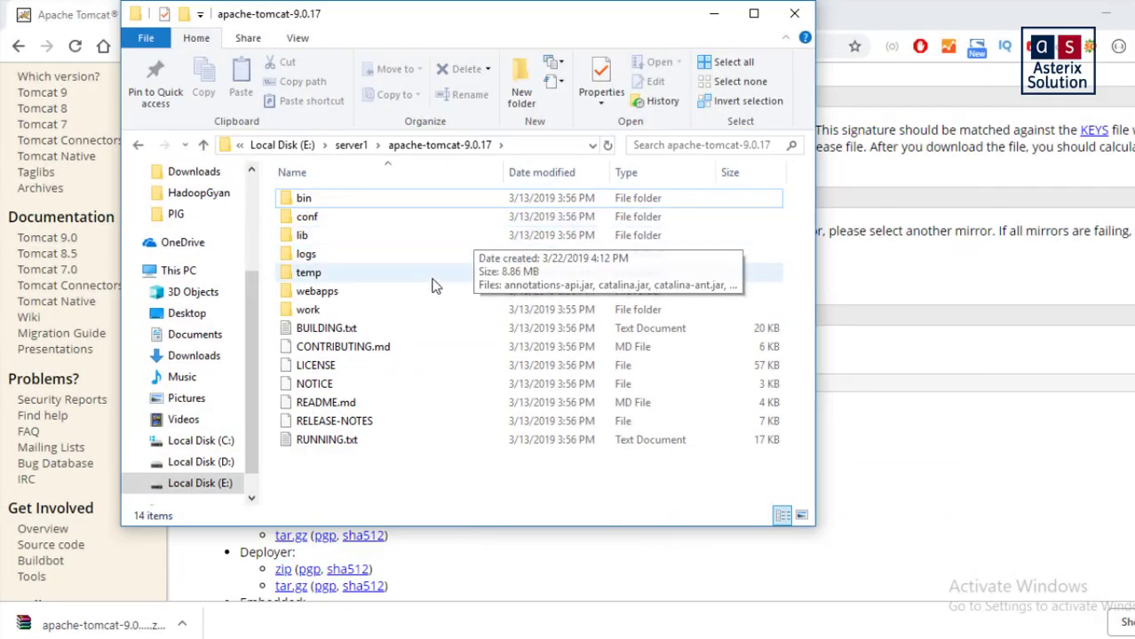
mouse_move(480, 365)
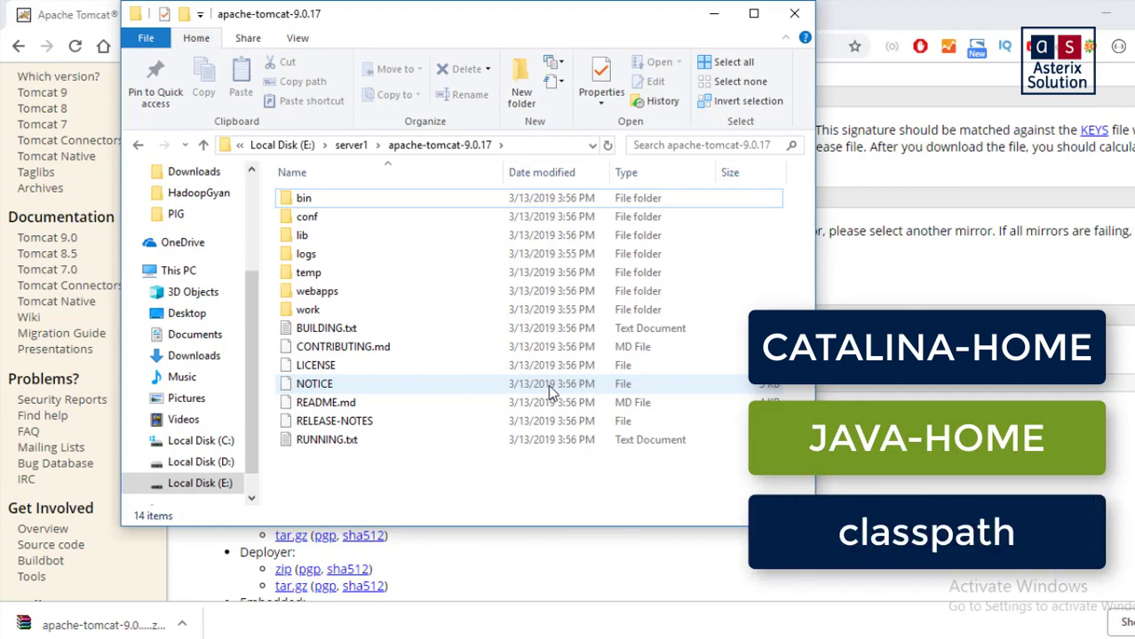
mouse_move(395, 260)
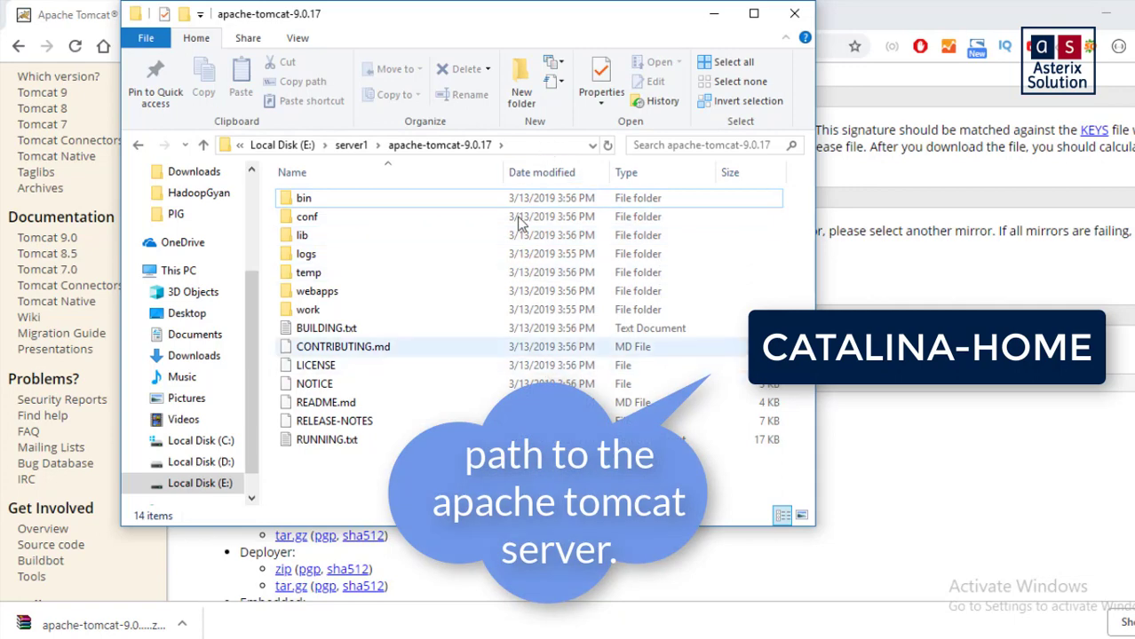
Open E:\server1\apache-tomcat-9.0.17\lib to view its 31 jar files.
click(306, 215)
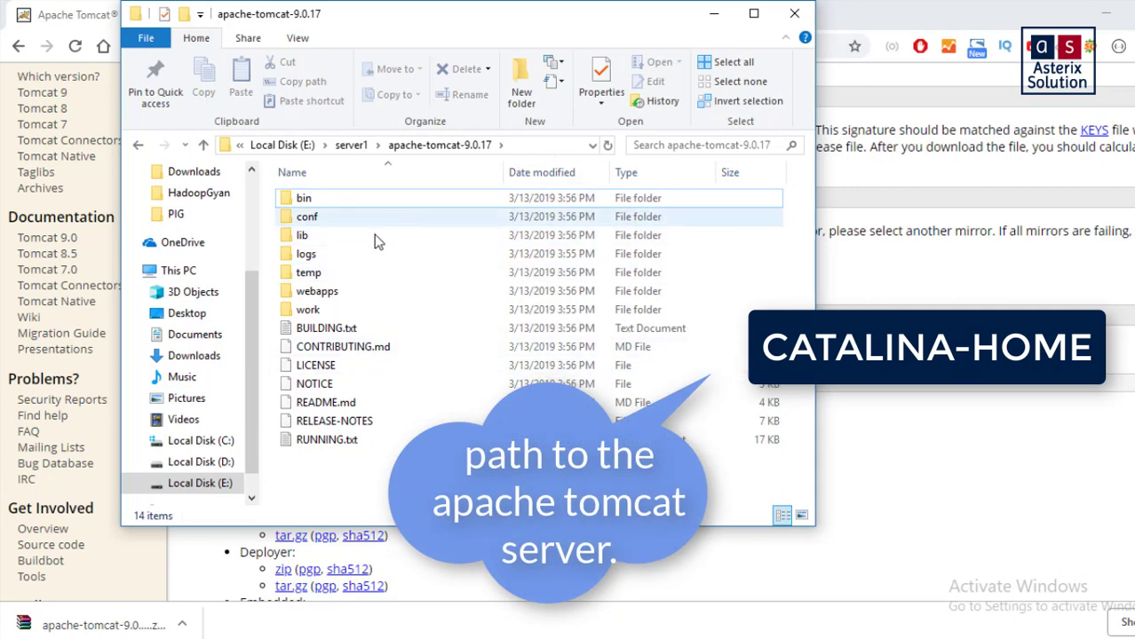
double_click(302, 234)
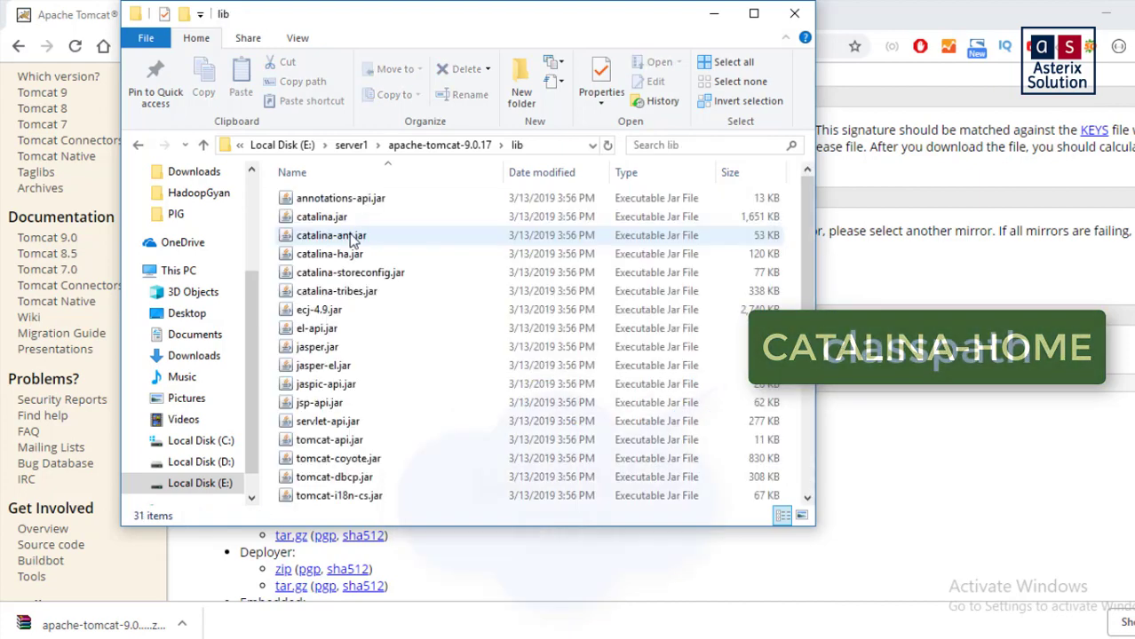
click(400, 145)
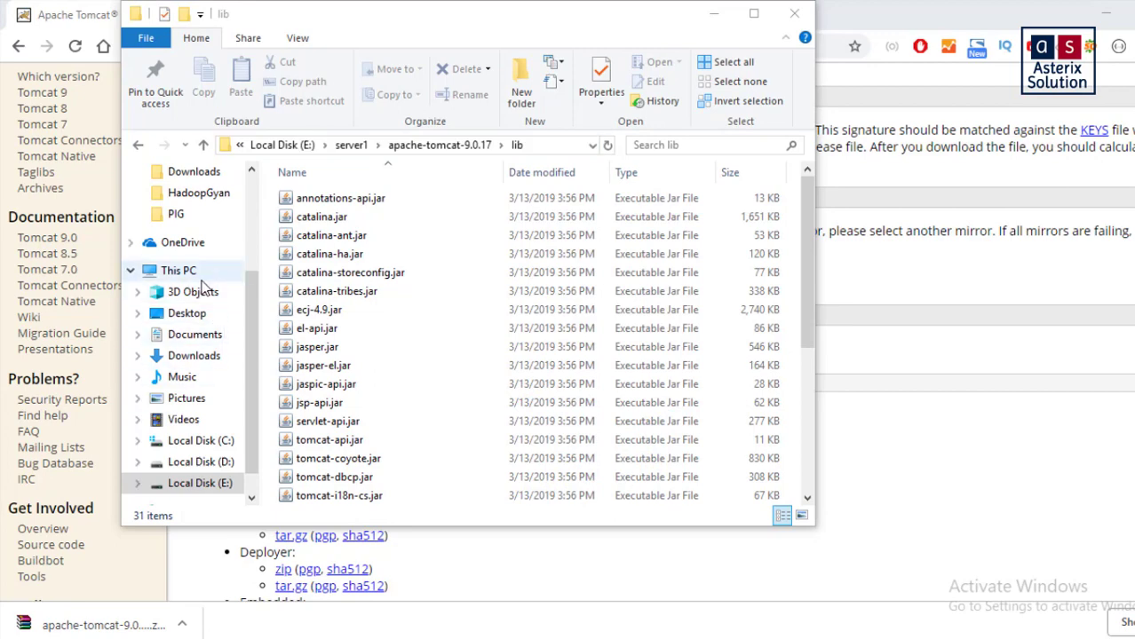
Open This PC's Properties to reach the system environment variables.
click(178, 270)
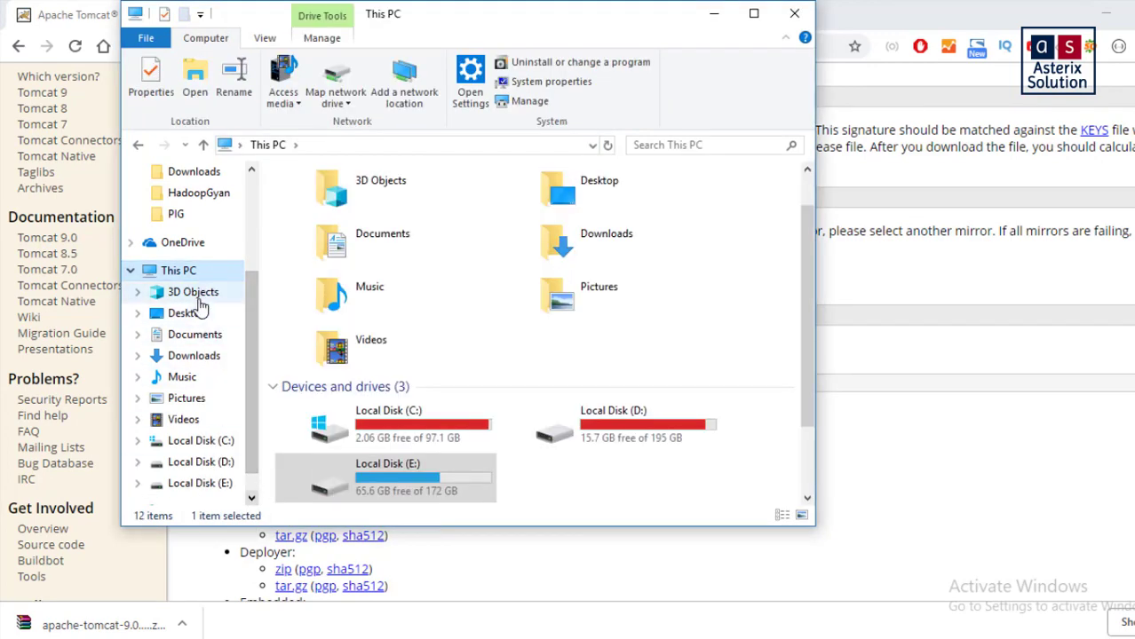
right_click(178, 270)
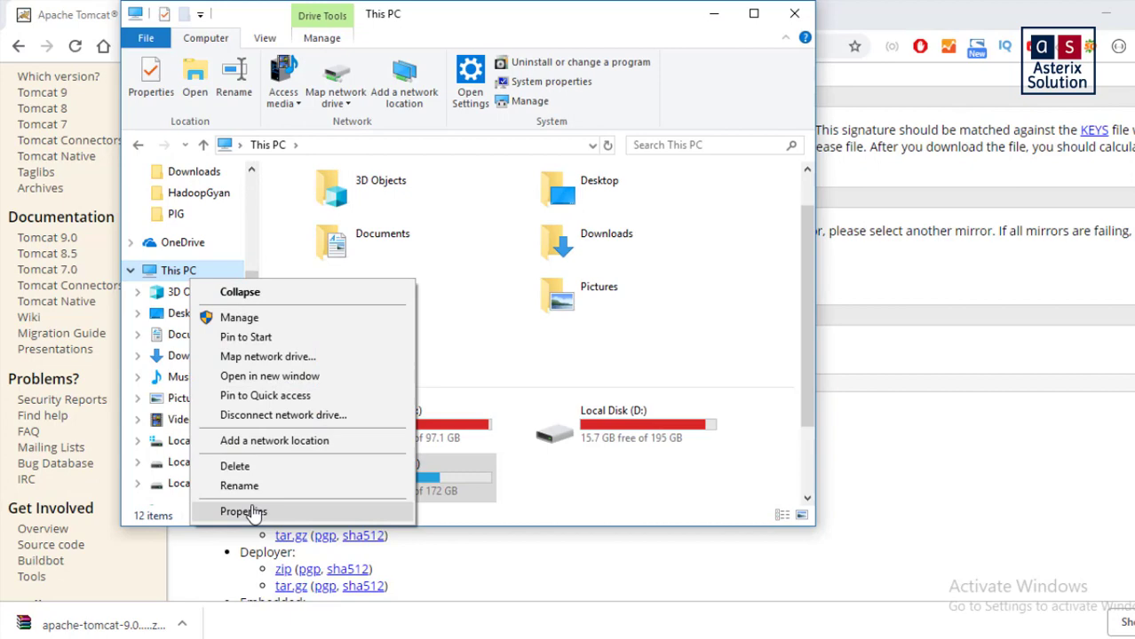
click(244, 511)
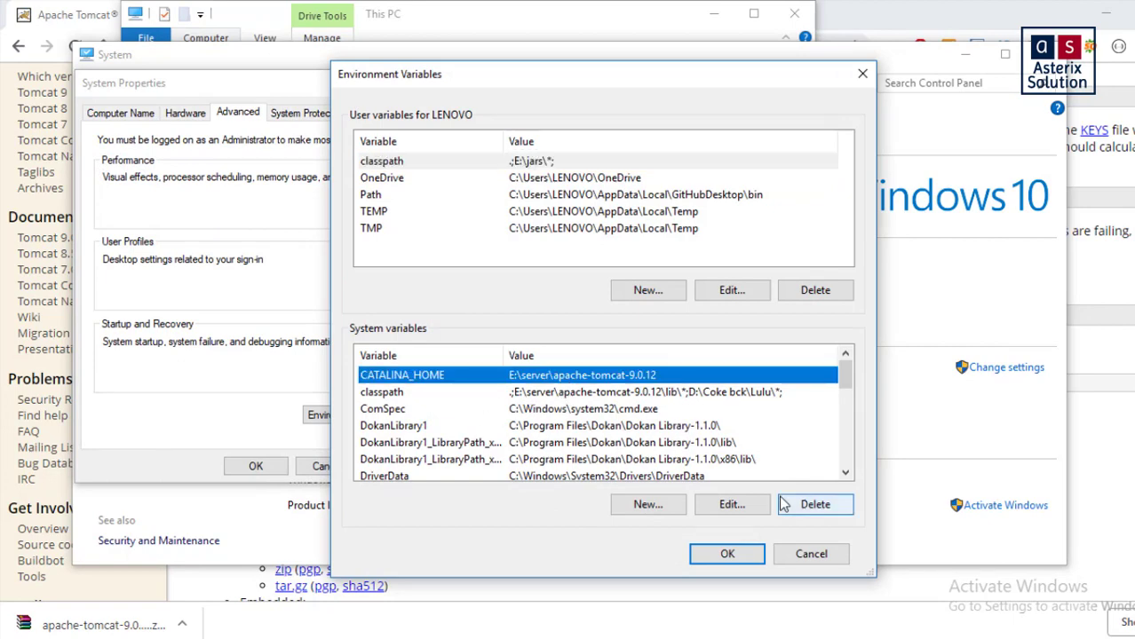
Replace old CATALINA_HOME, and set classpath to E:\server1\apache-tomcat-9.0.17\lib\*.
click(732, 505)
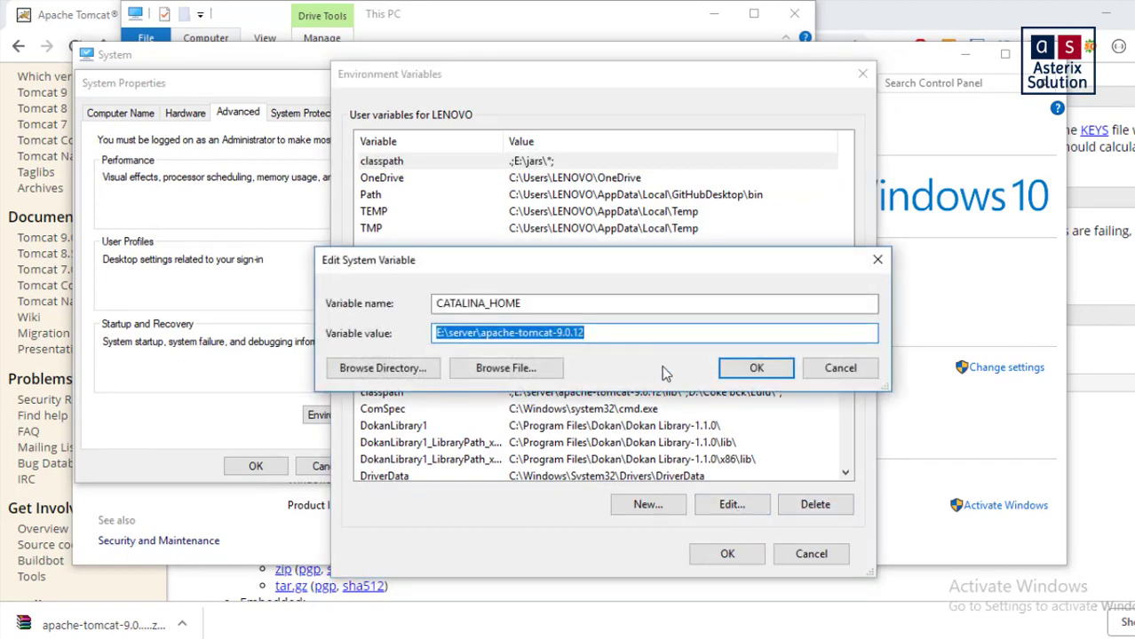
click(756, 368)
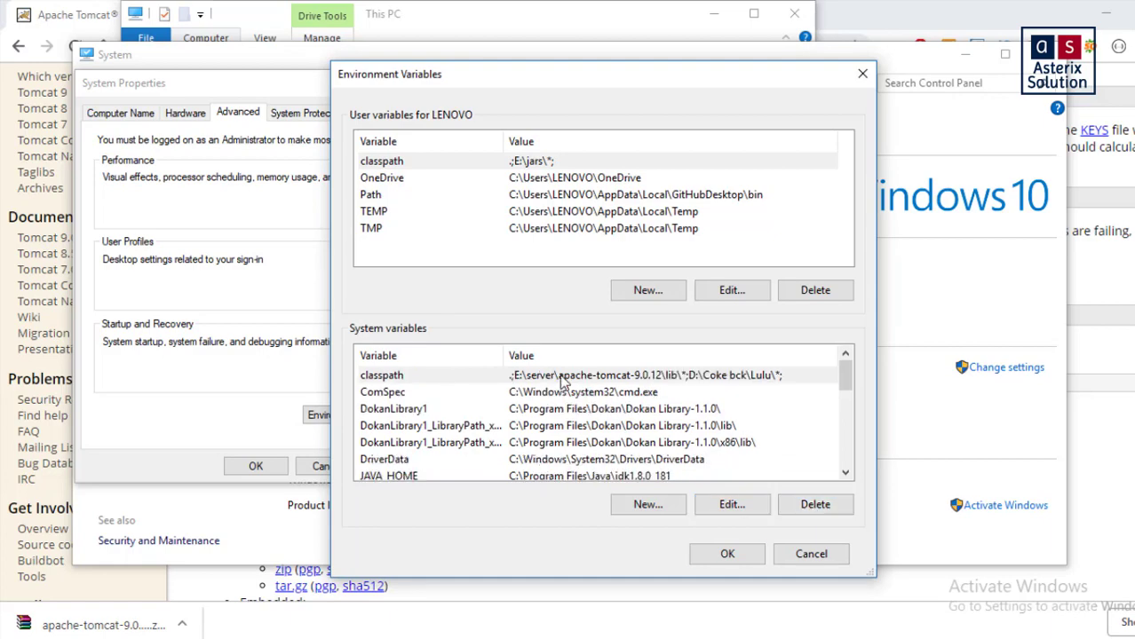
click(731, 504)
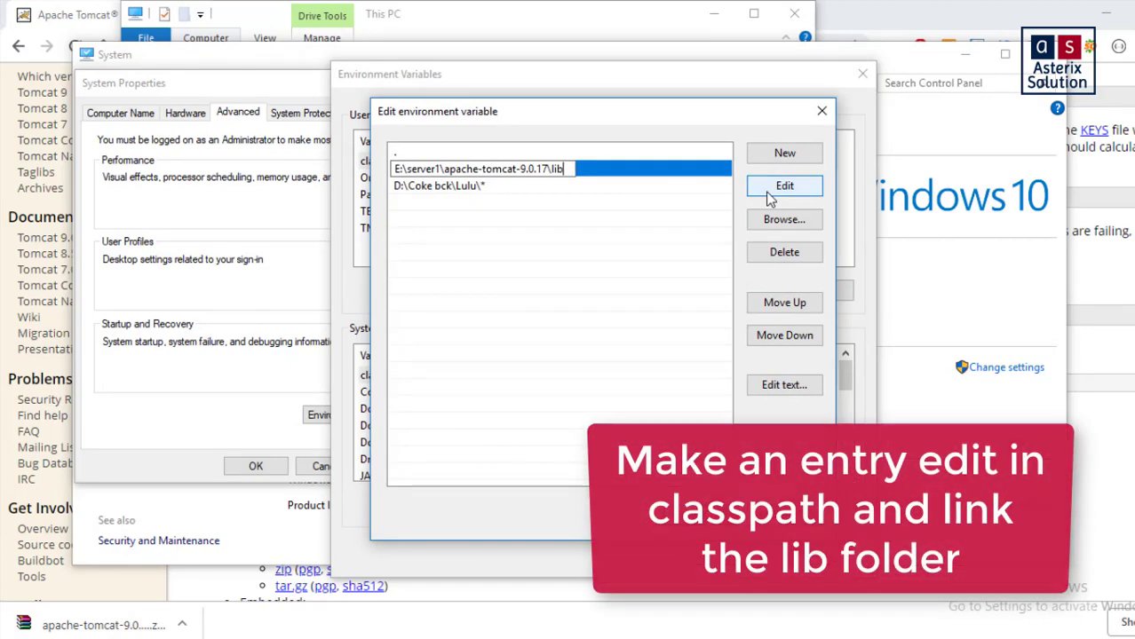
text(\*)
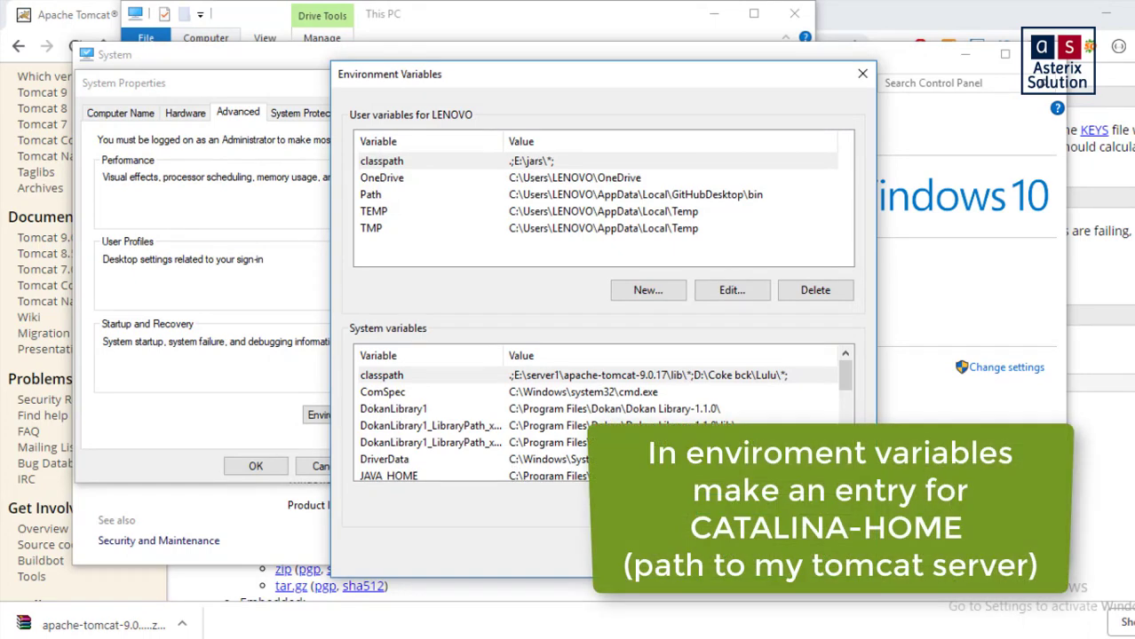
text(CATALINA_HOME)
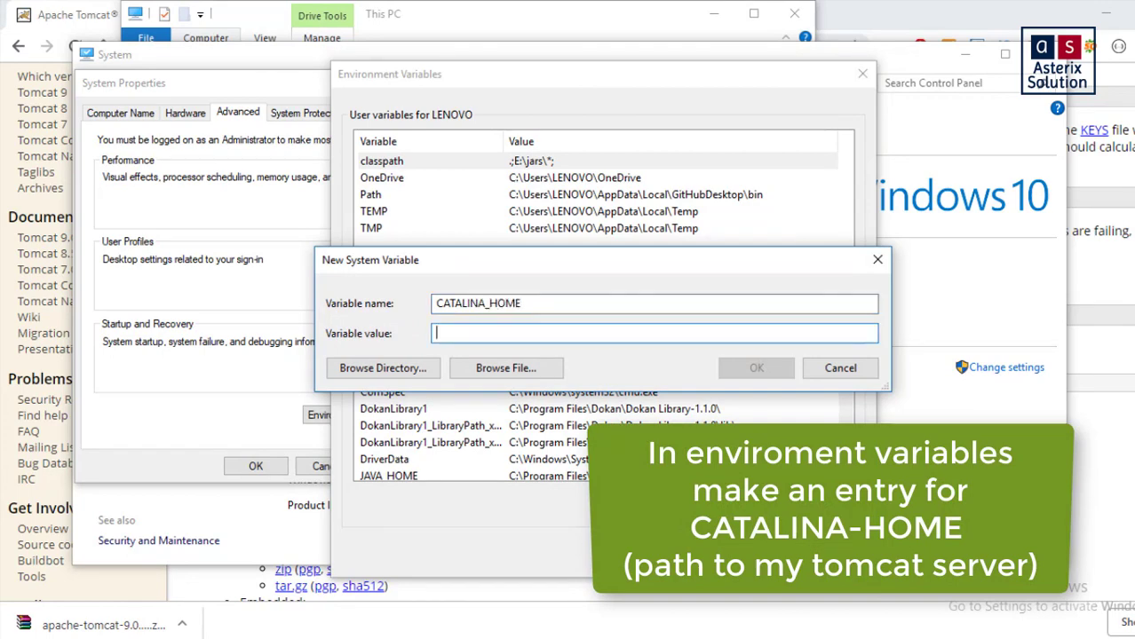
click(756, 368)
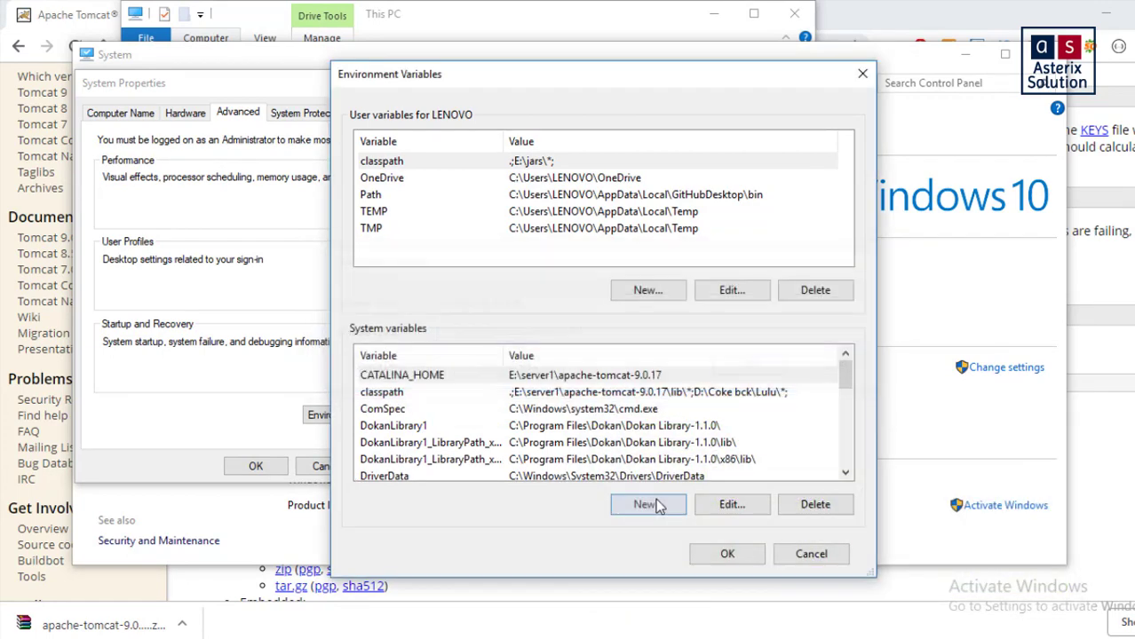
mouse_move(509, 482)
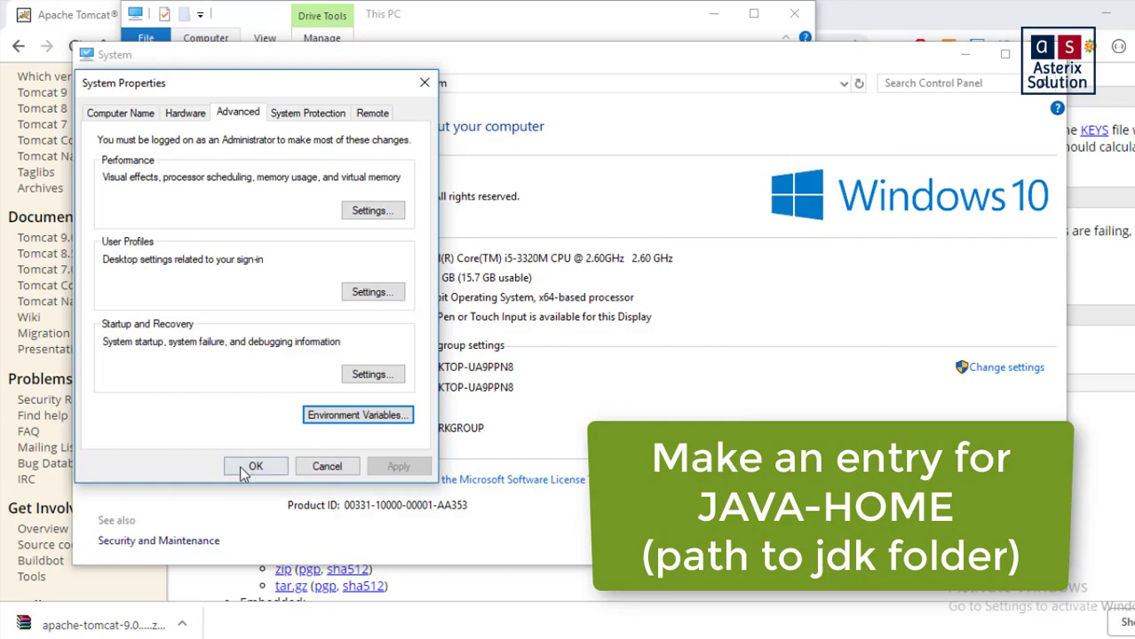
Confirm System Properties and run startup.bat from the Tomcat 9.0.17 bin folder.
click(256, 466)
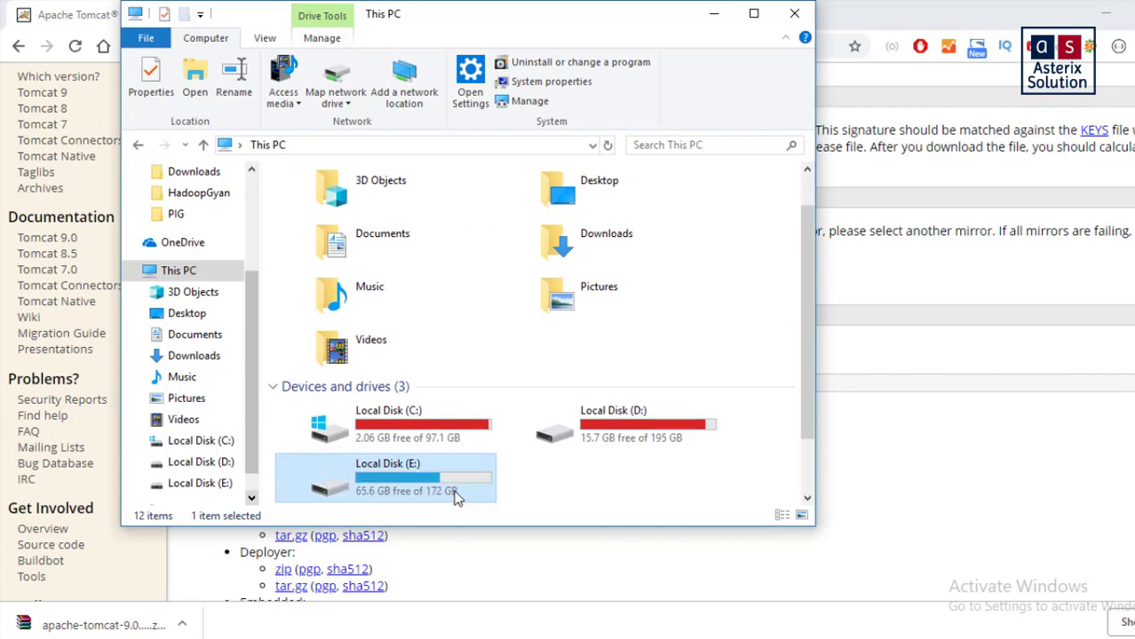
double_click(387, 478)
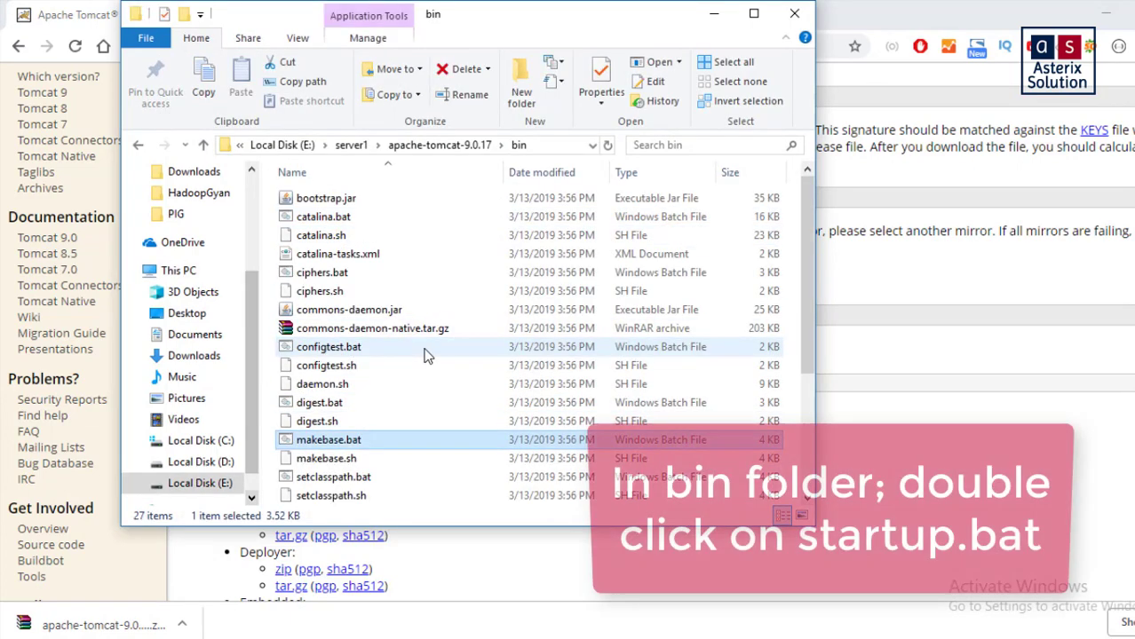
scroll(down, 3)
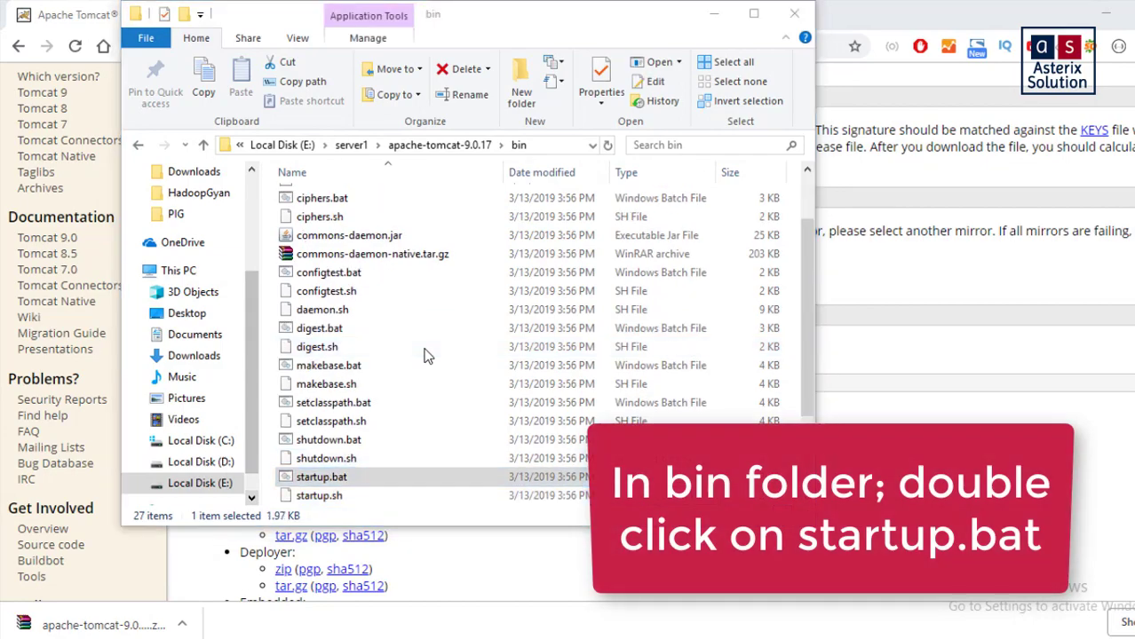
double_click(321, 477)
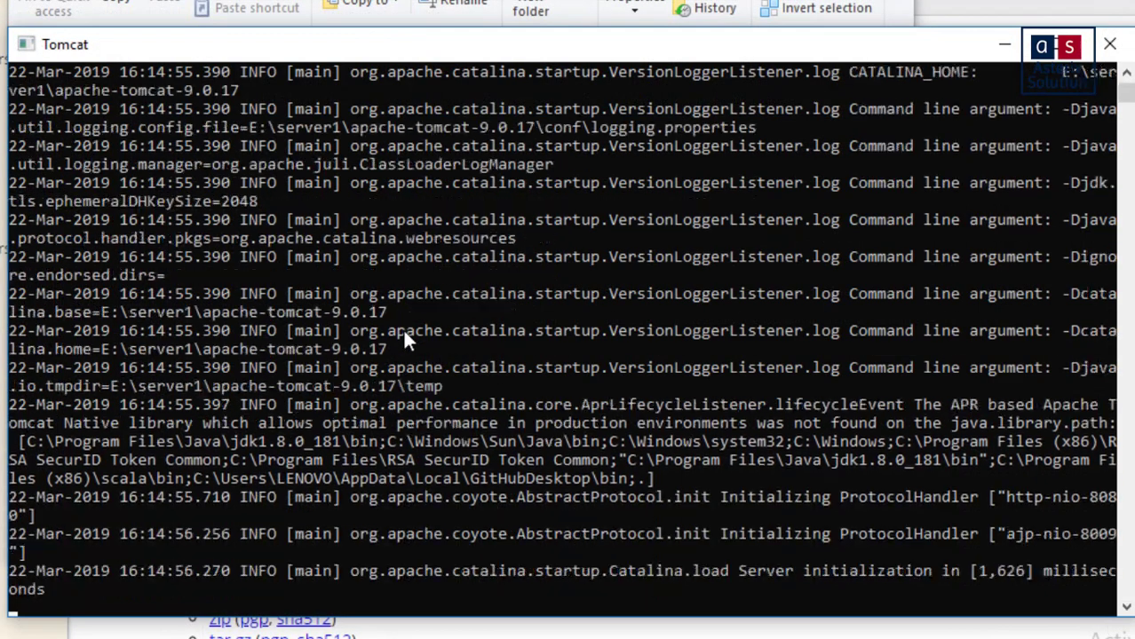
Scroll the console to the 'Server startup in 1,808 milliseconds' line.
scroll(down, 3)
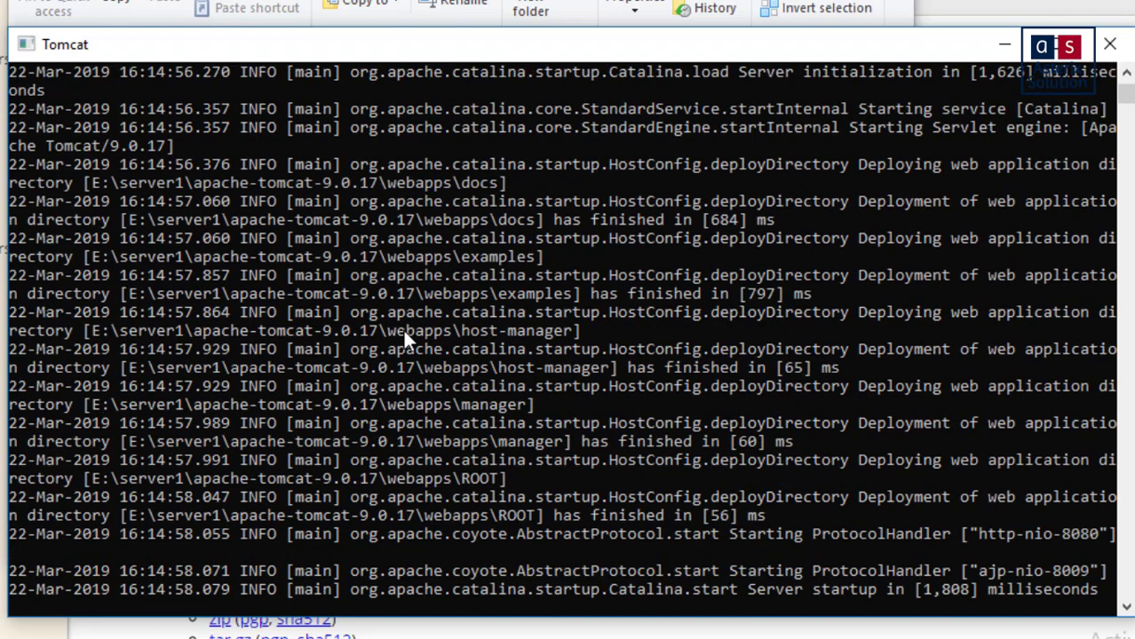
mouse_move(909, 602)
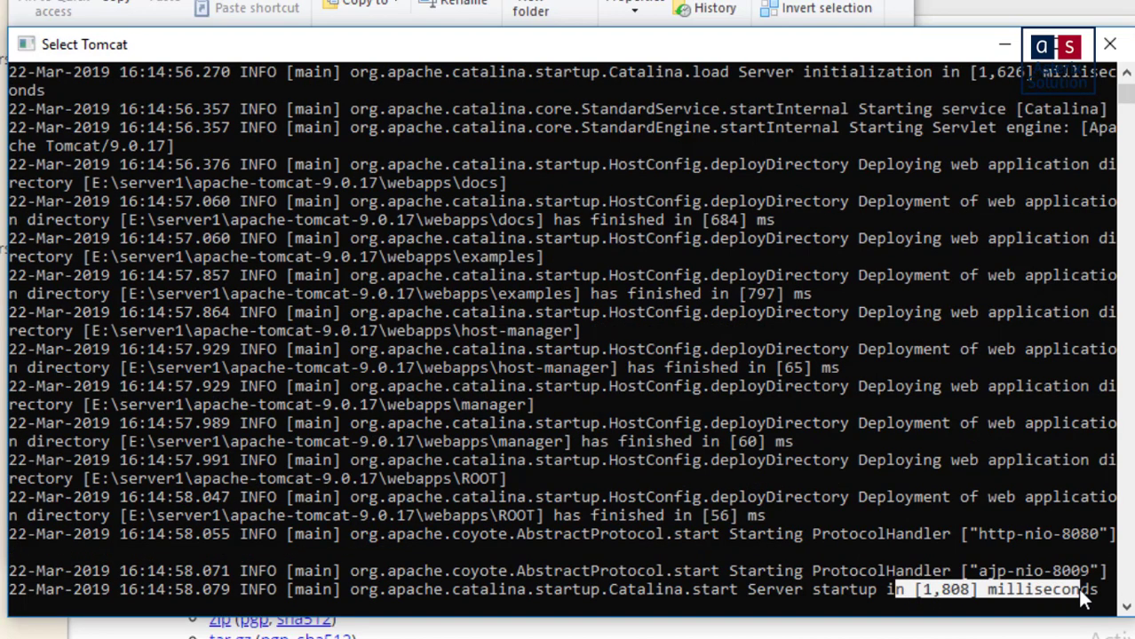
mouse_move(791, 613)
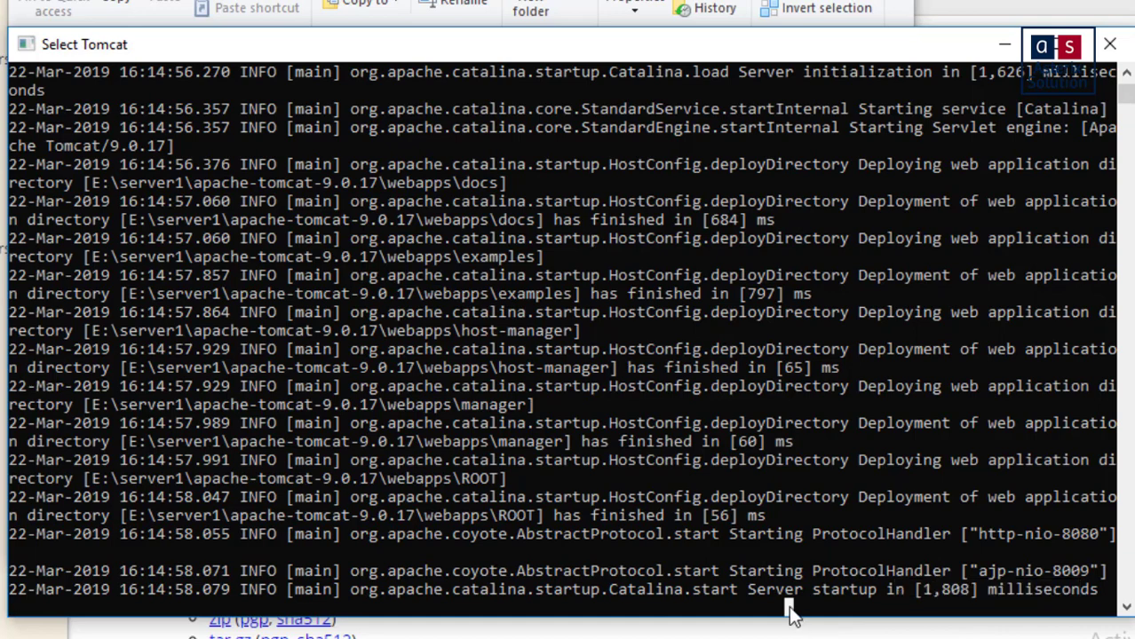